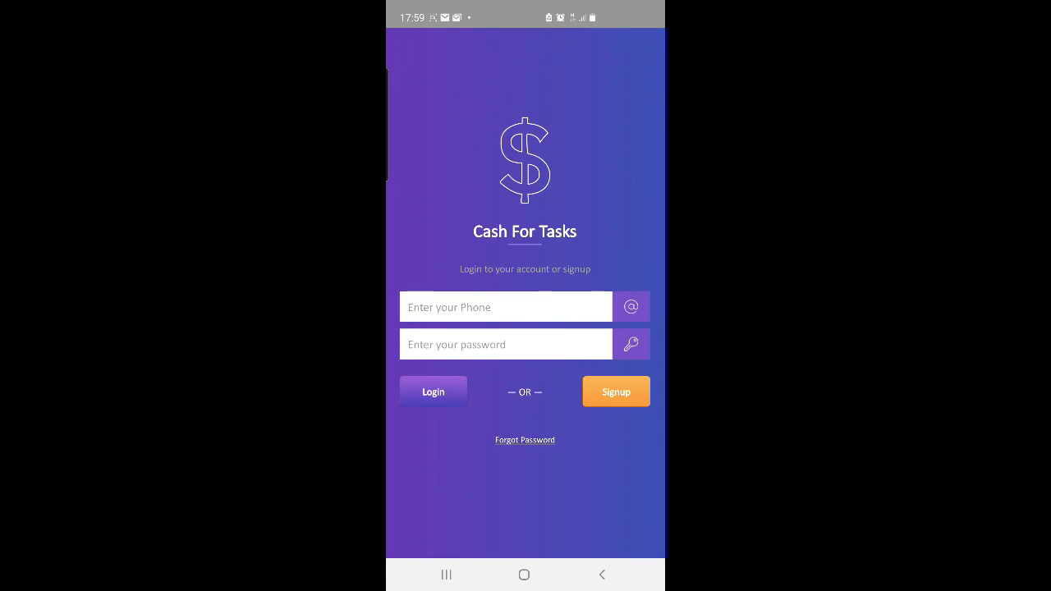
Log in with phone number and password, landing on the dashboard with 1477 coins.
{"action": "left_click", "coordinate": [614, 391]}
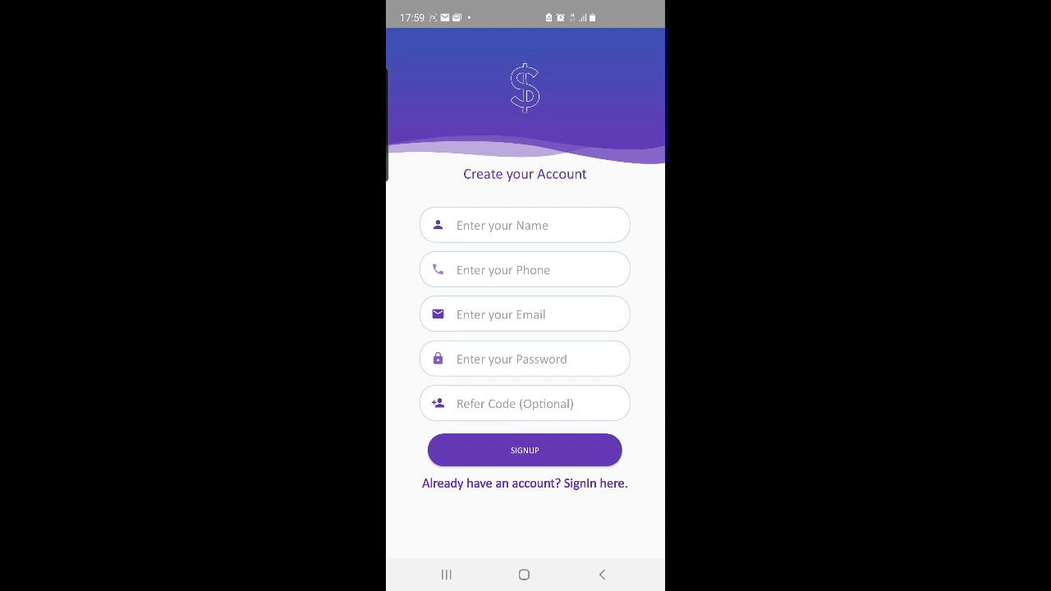
{"action": "left_click", "coordinate": [526, 316]}
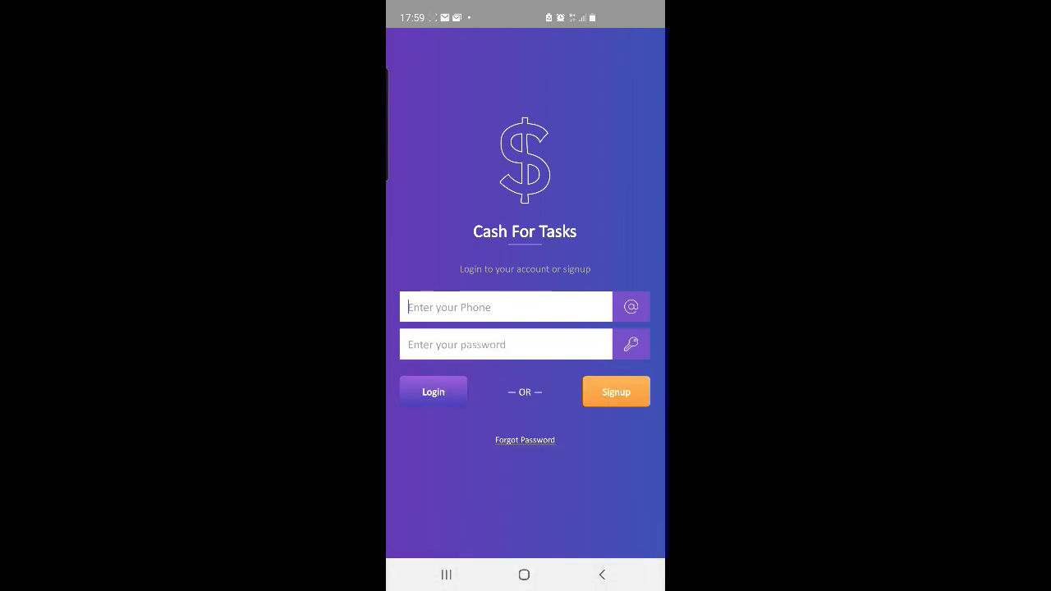
{"action": "left_click", "coordinate": [506, 307]}
{"action": "type", "text": "00"}
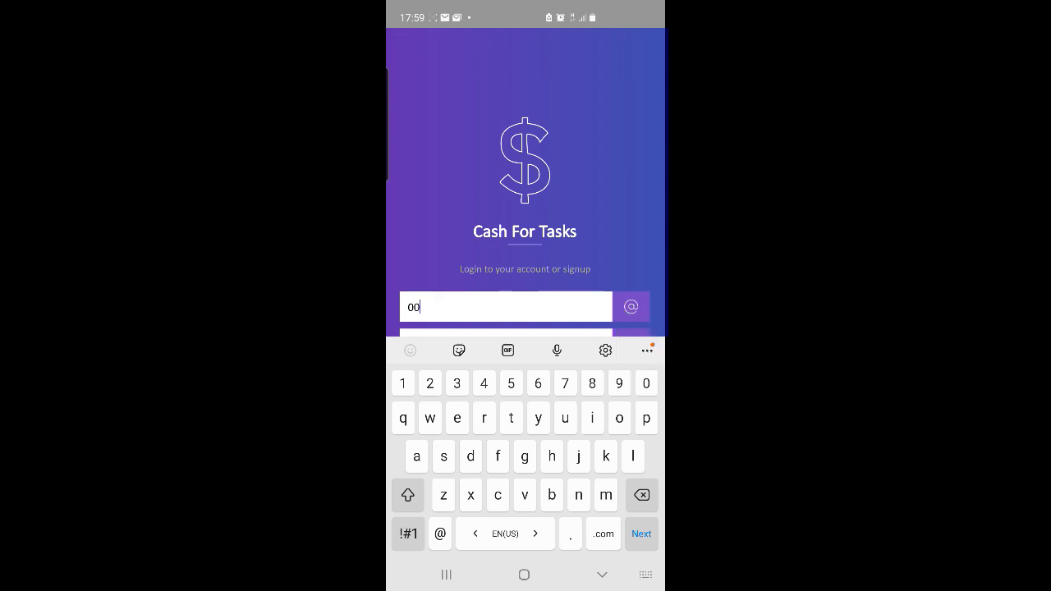
{"action": "left_click", "coordinate": [641, 534]}
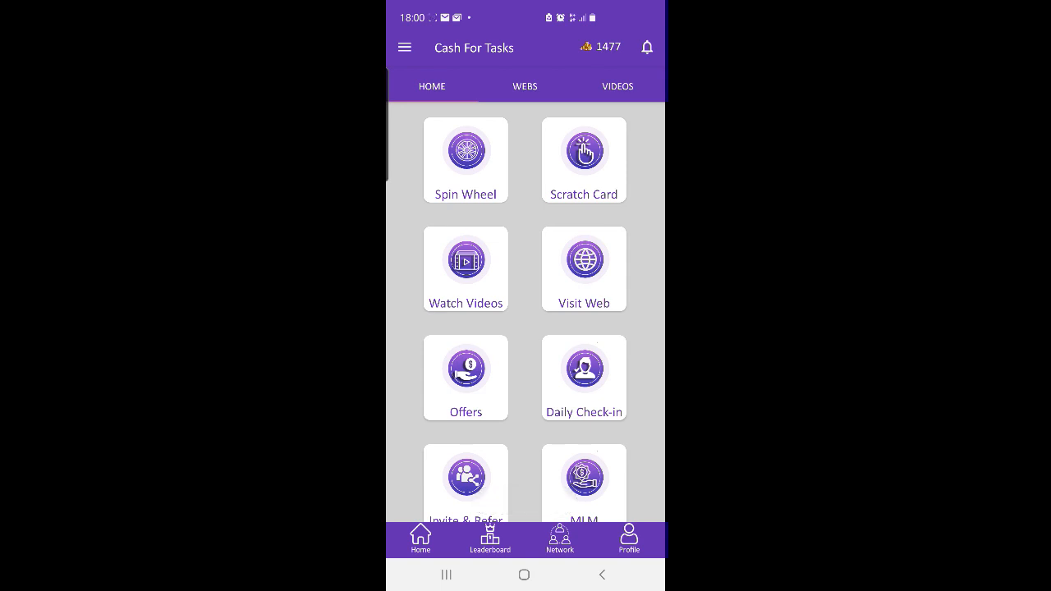
Play one Spin Wheel round and return home with the balance at 1487.
{"action": "left_click", "coordinate": [466, 151]}
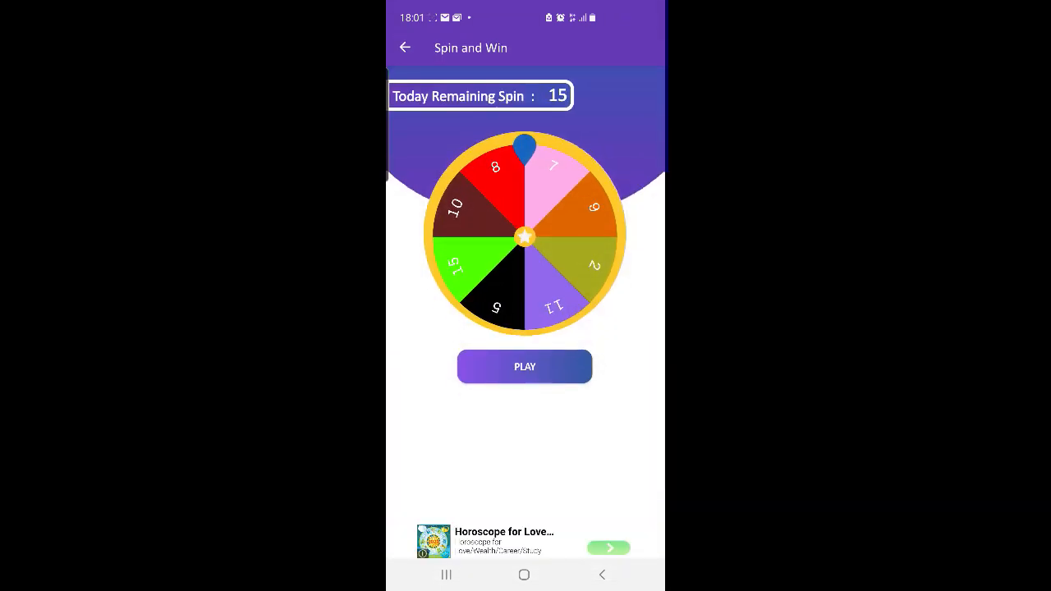
{"action": "left_click", "coordinate": [525, 366]}
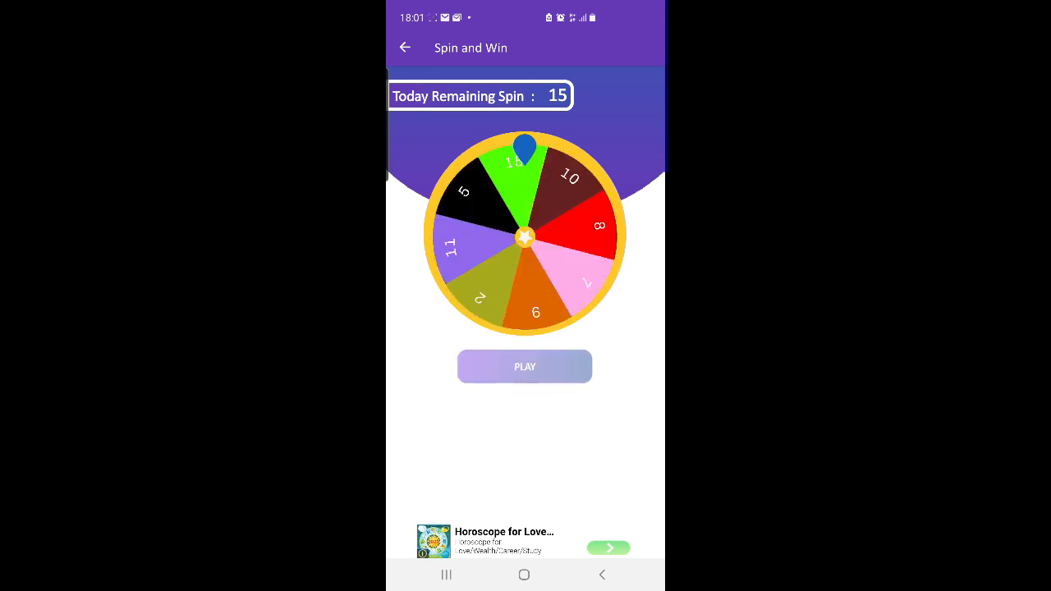
{"action": "left_click", "coordinate": [526, 366]}
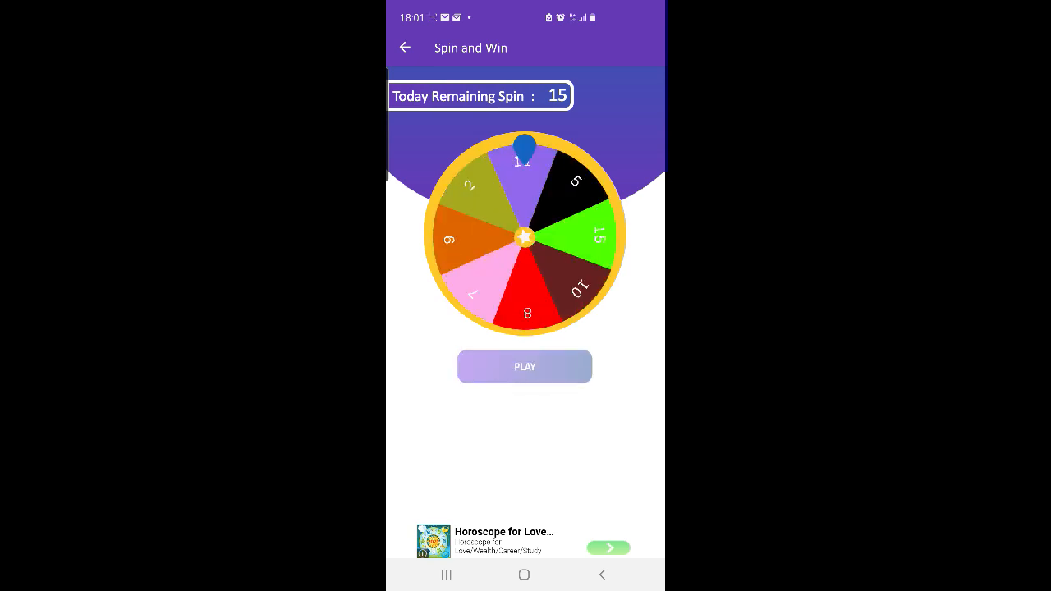
{"action": "left_click", "coordinate": [526, 367]}
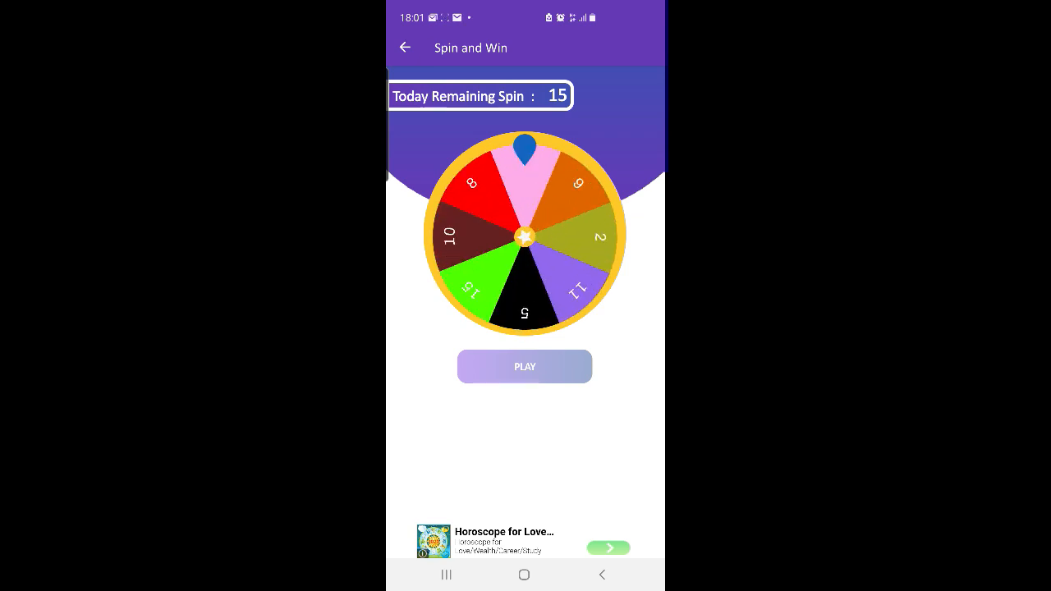
{"action": "left_click", "coordinate": [404, 46]}
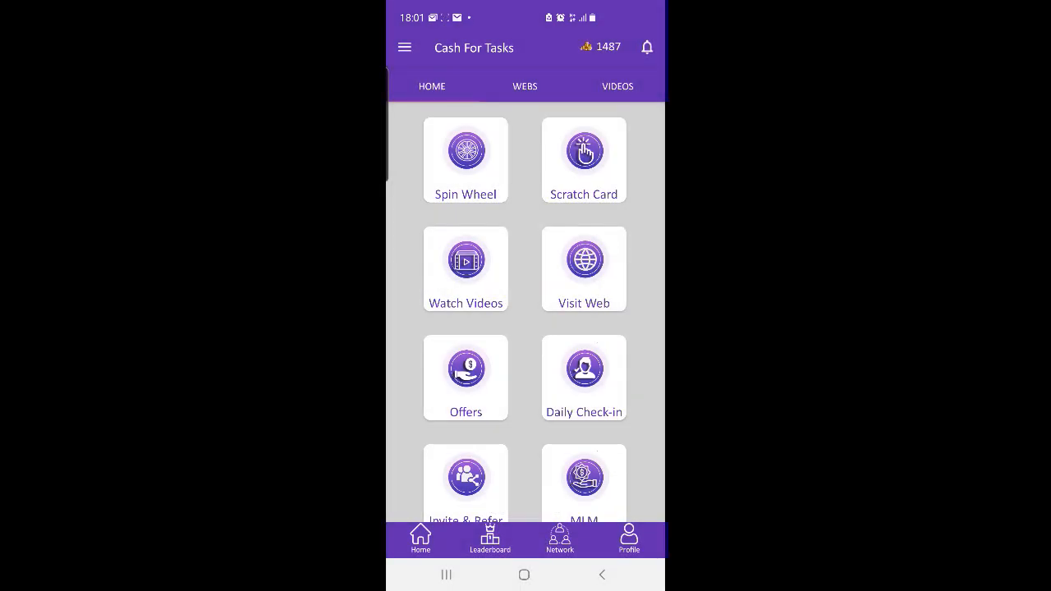
Scratch a card to win 10 coins and return home with 1497.
{"action": "left_click", "coordinate": [583, 151]}
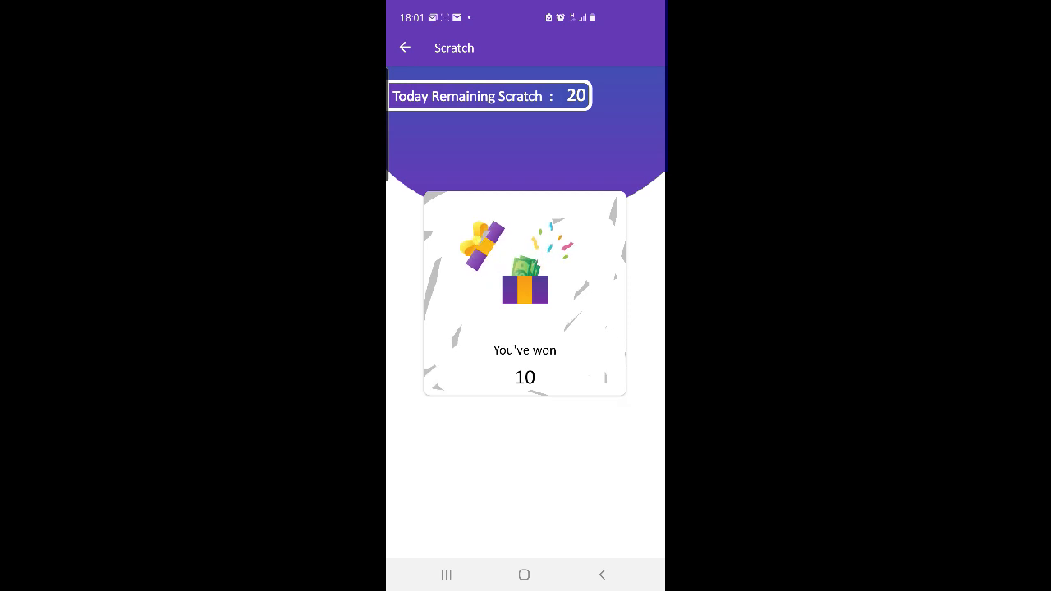
{"action": "left_click", "coordinate": [404, 46]}
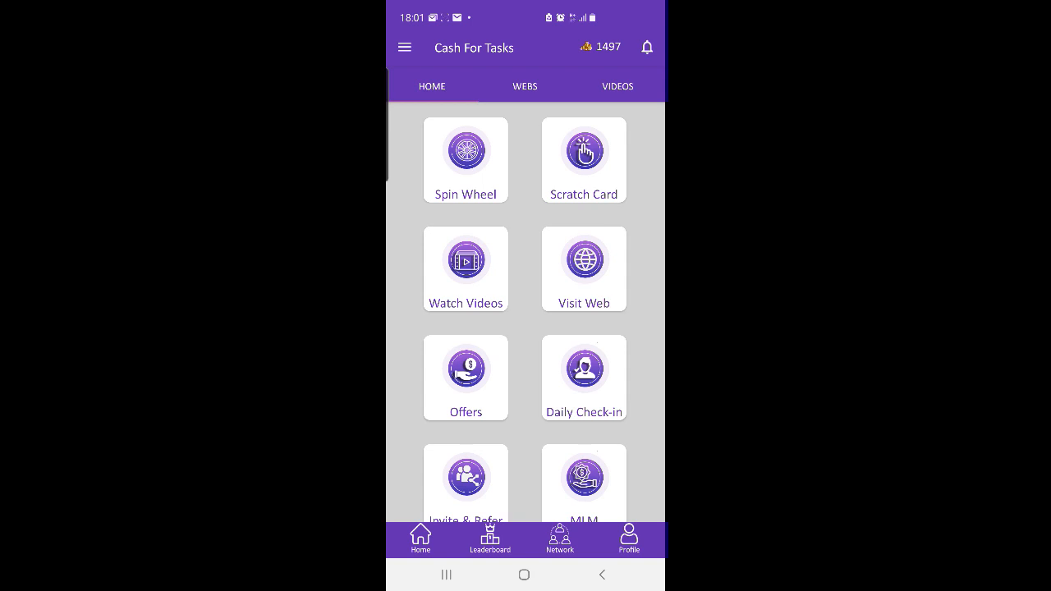
Browse the points leaderboard rankings, then show the account side menu.
{"action": "scroll", "scroll_direction": "down", "scroll_amount": 3}
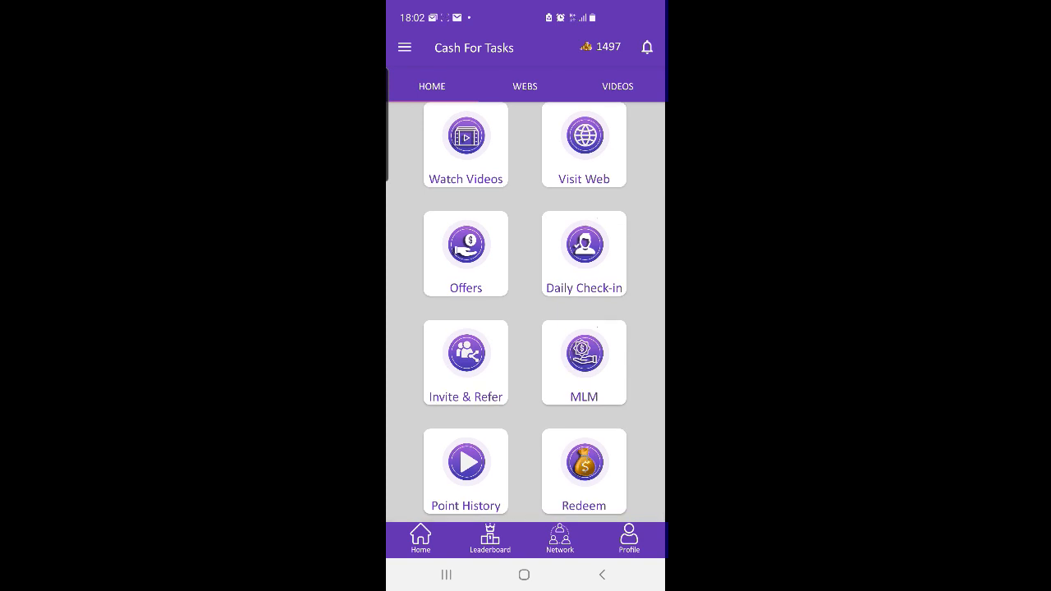
{"action": "left_click", "coordinate": [466, 363]}
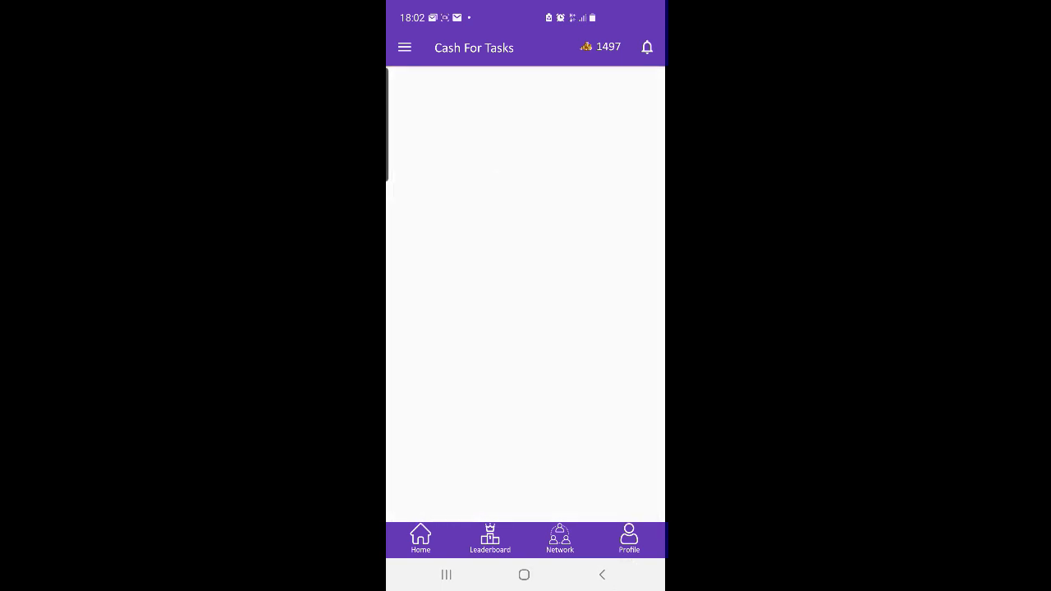
{"action": "left_click", "coordinate": [490, 538]}
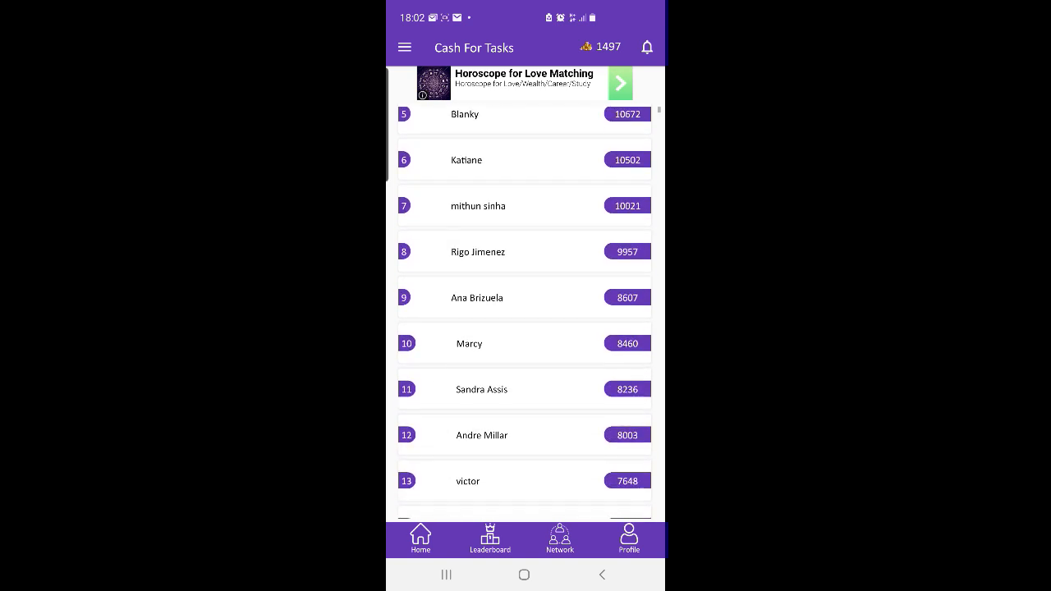
{"action": "scroll", "scroll_direction": "down", "scroll_amount": 3}
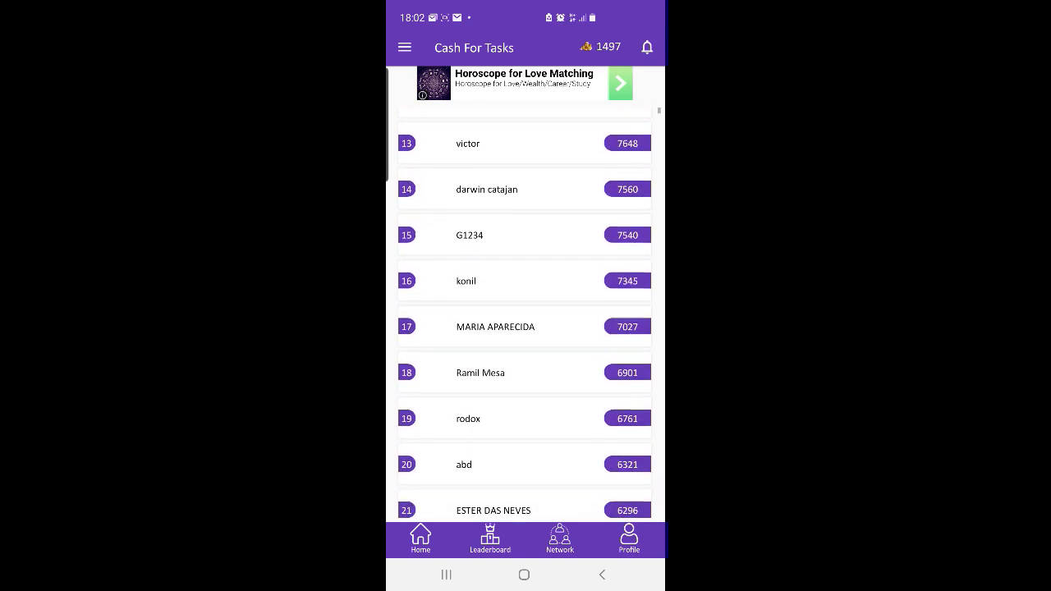
{"action": "scroll", "scroll_direction": "down", "scroll_amount": 3}
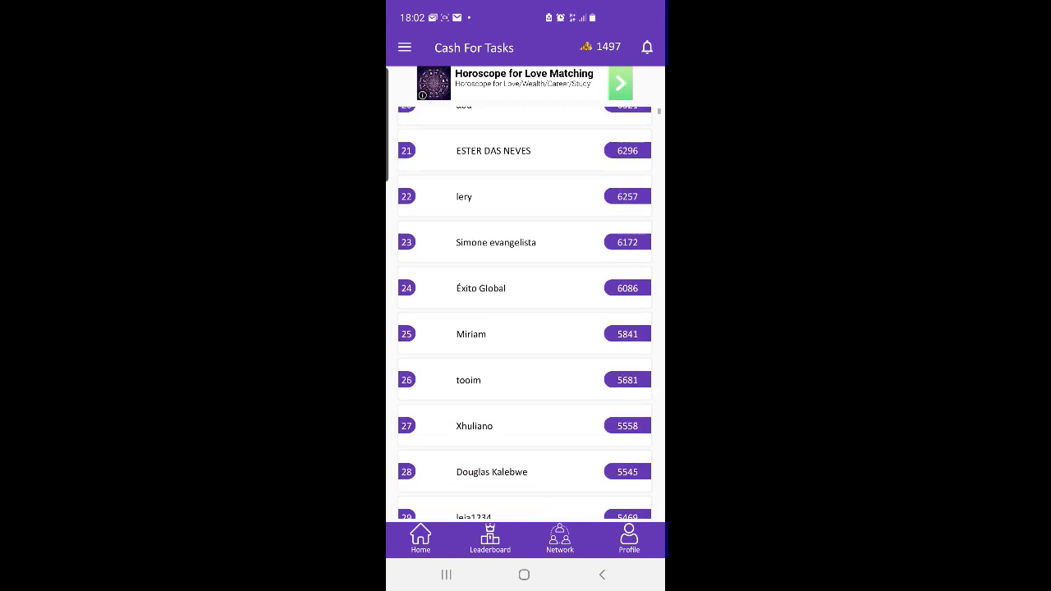
{"action": "left_click", "coordinate": [404, 46]}
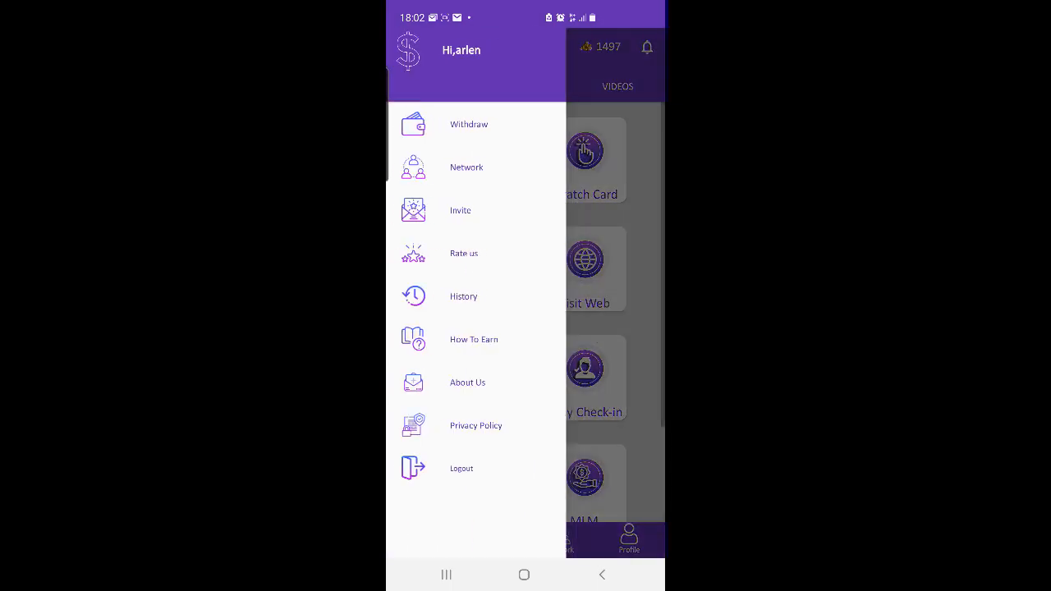
View the redeem/withdrawal options and the points history, returning to the home dashboard.
{"action": "left_click", "coordinate": [470, 125]}
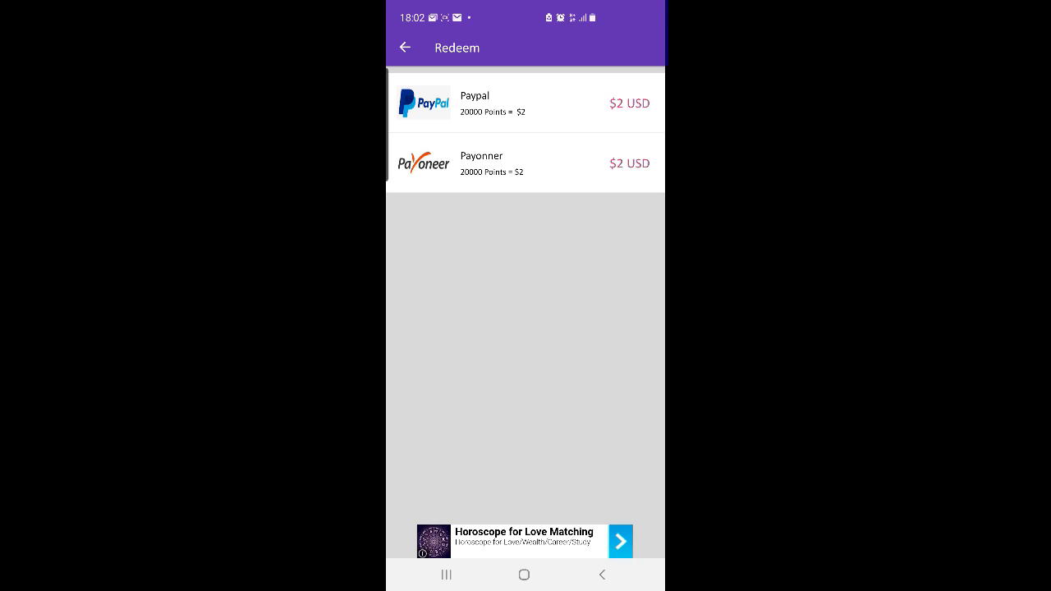
{"action": "left_click", "coordinate": [404, 46]}
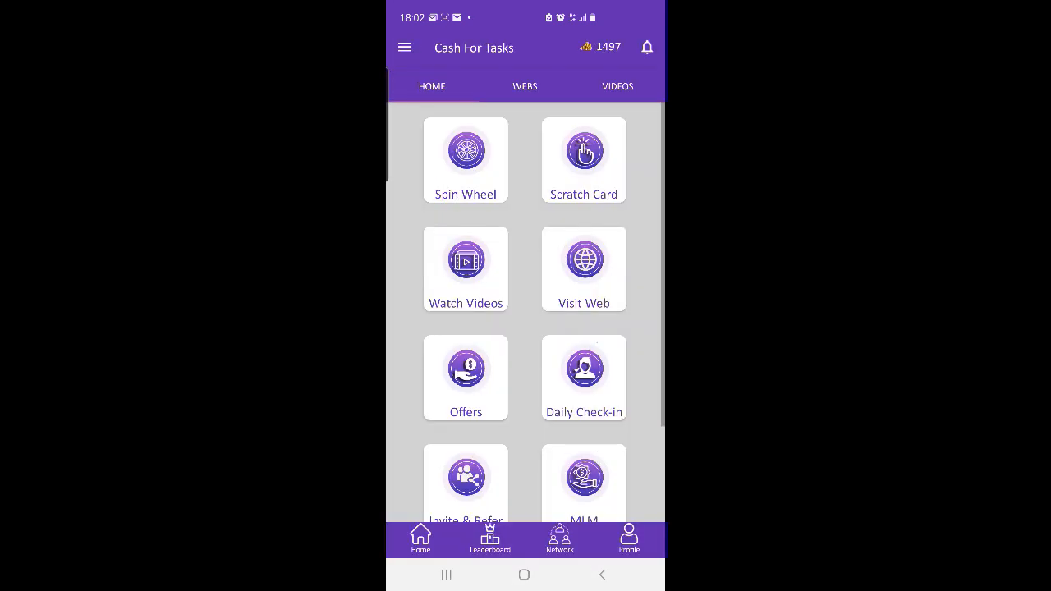
{"action": "left_click", "coordinate": [404, 46]}
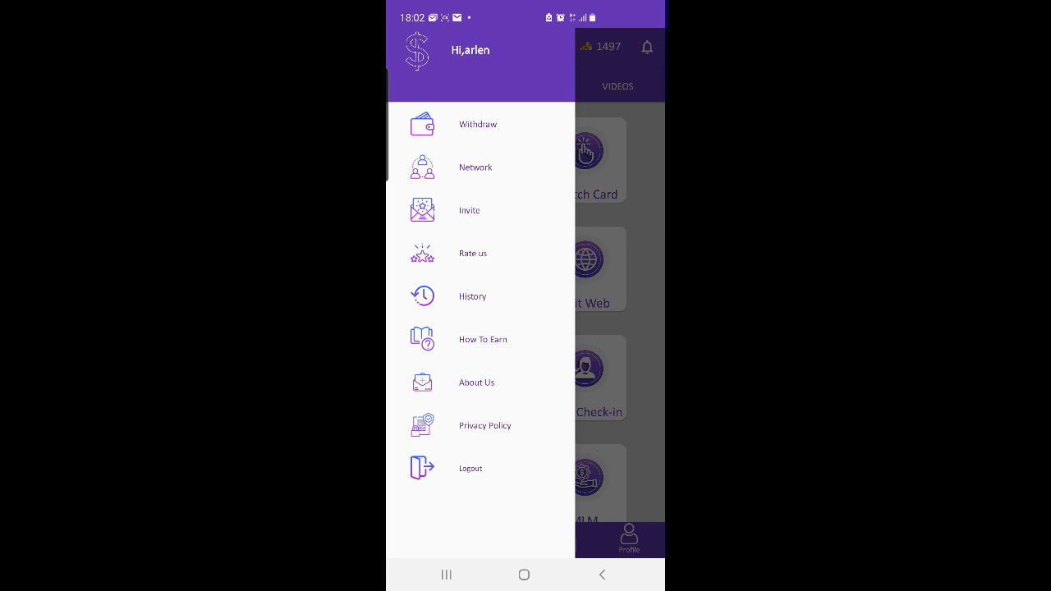
{"action": "left_click", "coordinate": [474, 296]}
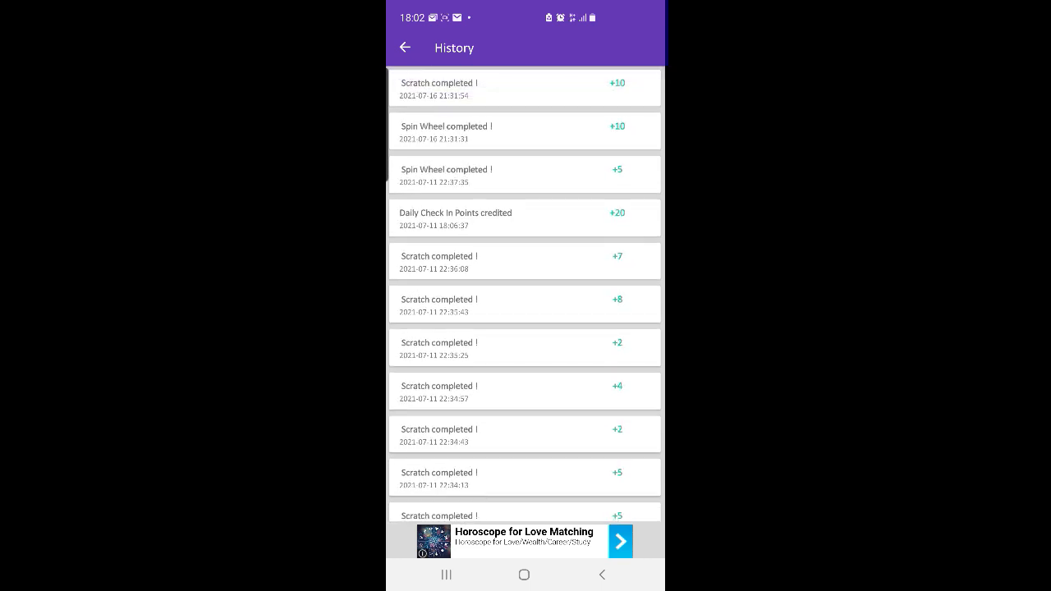
{"action": "left_click", "coordinate": [404, 46]}
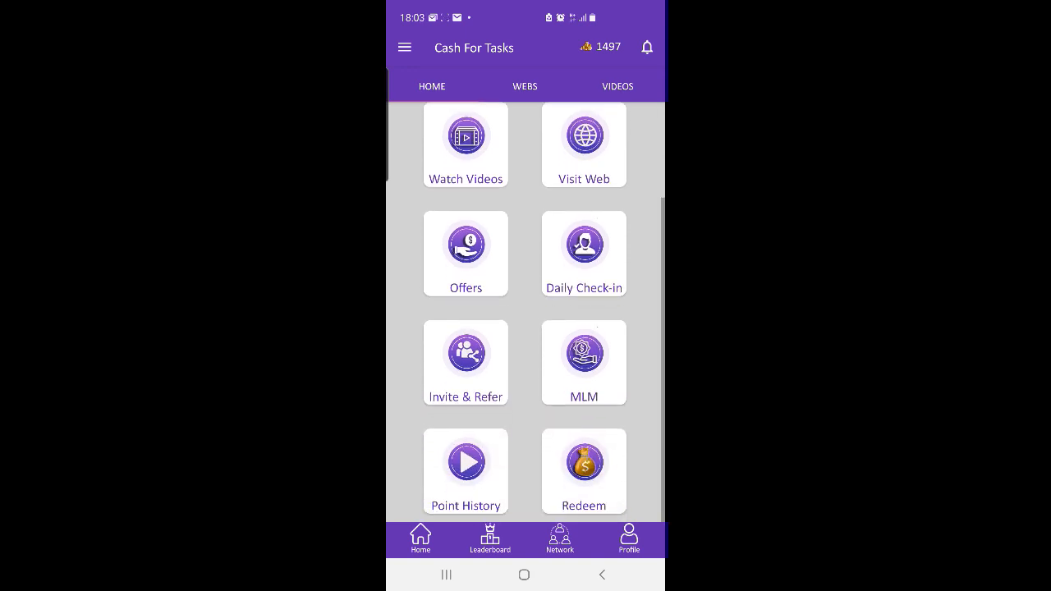
Claim today's daily check-in point, then show the referral network page with the code.
{"action": "left_click", "coordinate": [583, 253]}
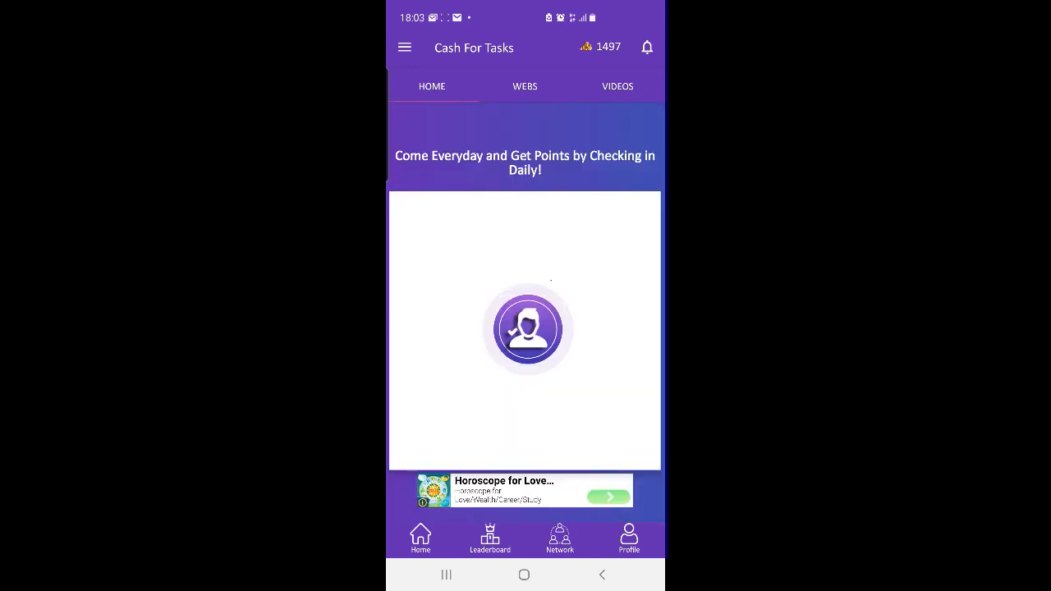
{"action": "left_click", "coordinate": [526, 329]}
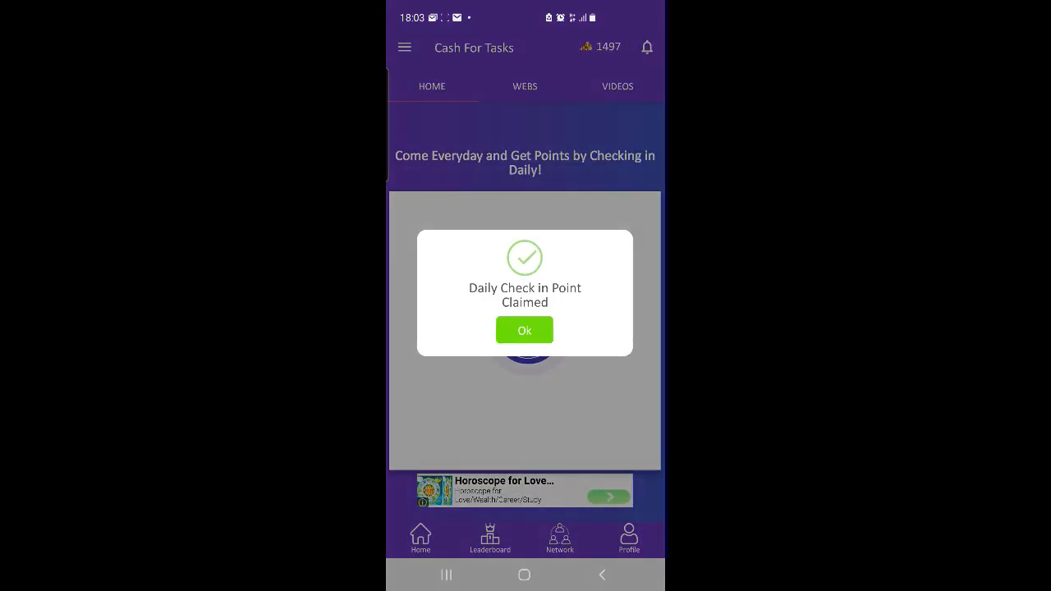
{"action": "left_click", "coordinate": [526, 330]}
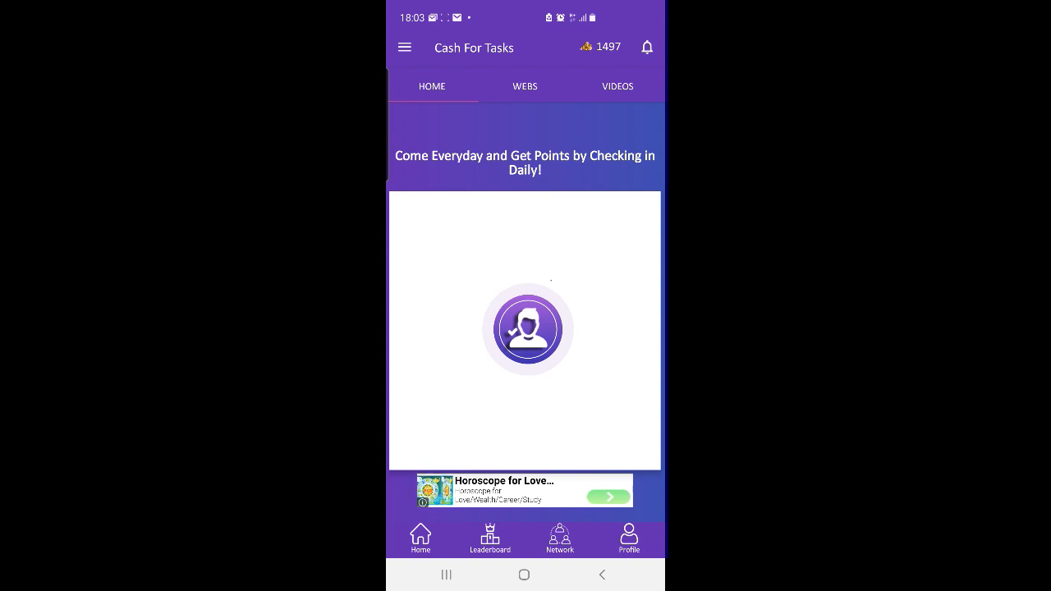
{"action": "left_click", "coordinate": [404, 46]}
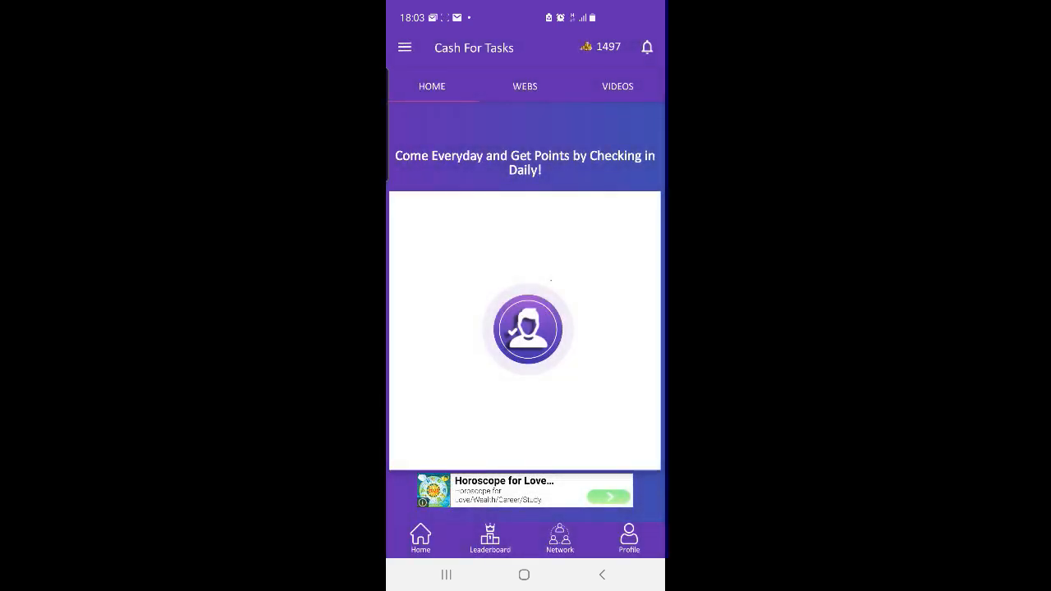
{"action": "scroll", "scroll_direction": "up", "scroll_amount": 3}
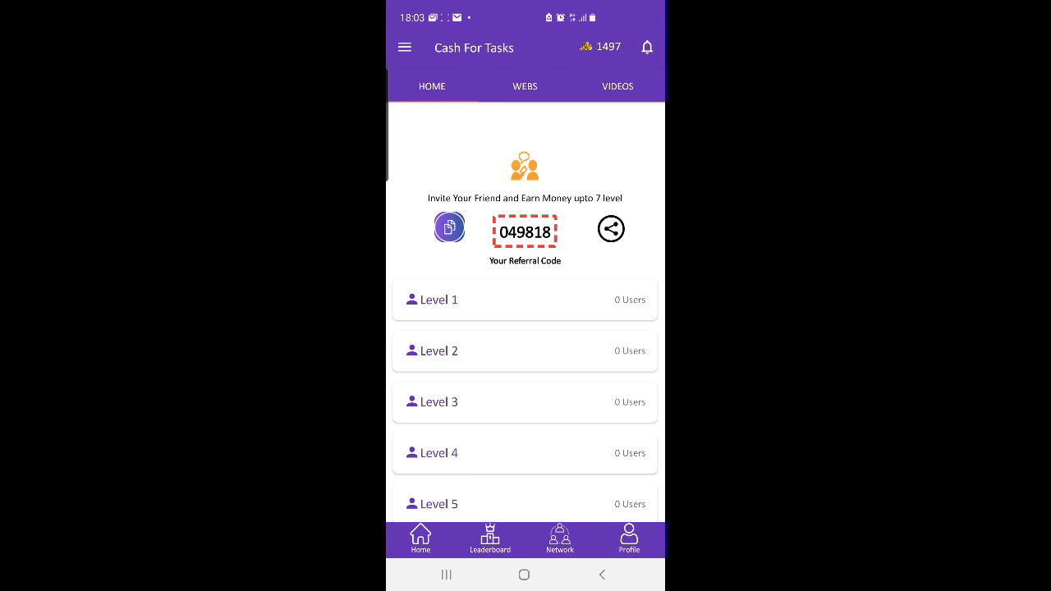
View the leaderboard and side menu, then leave for VPN Alert connected through Turkey.
{"action": "left_click", "coordinate": [490, 539]}
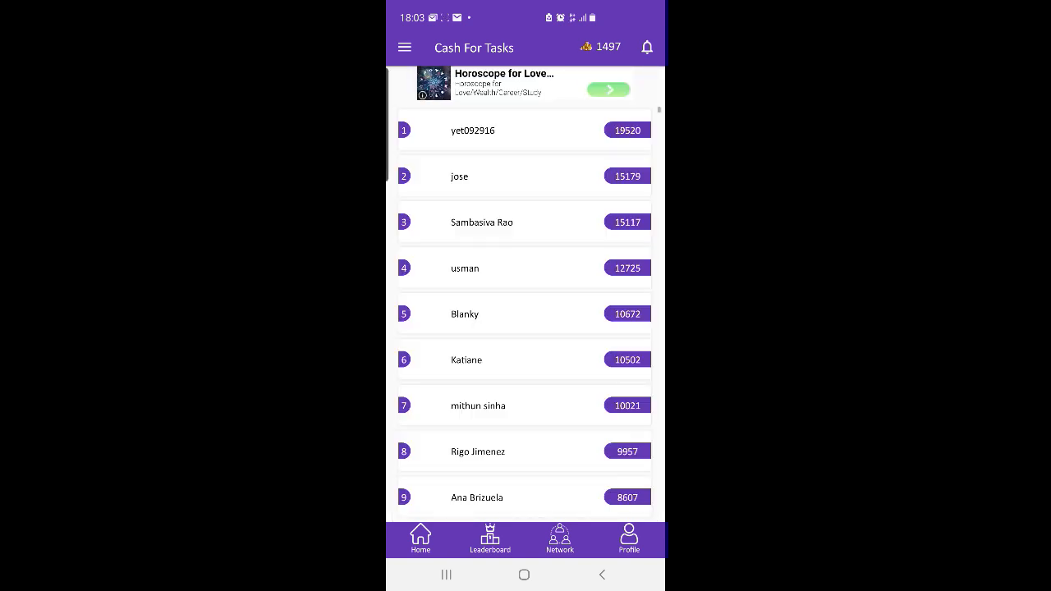
{"action": "left_click", "coordinate": [404, 46]}
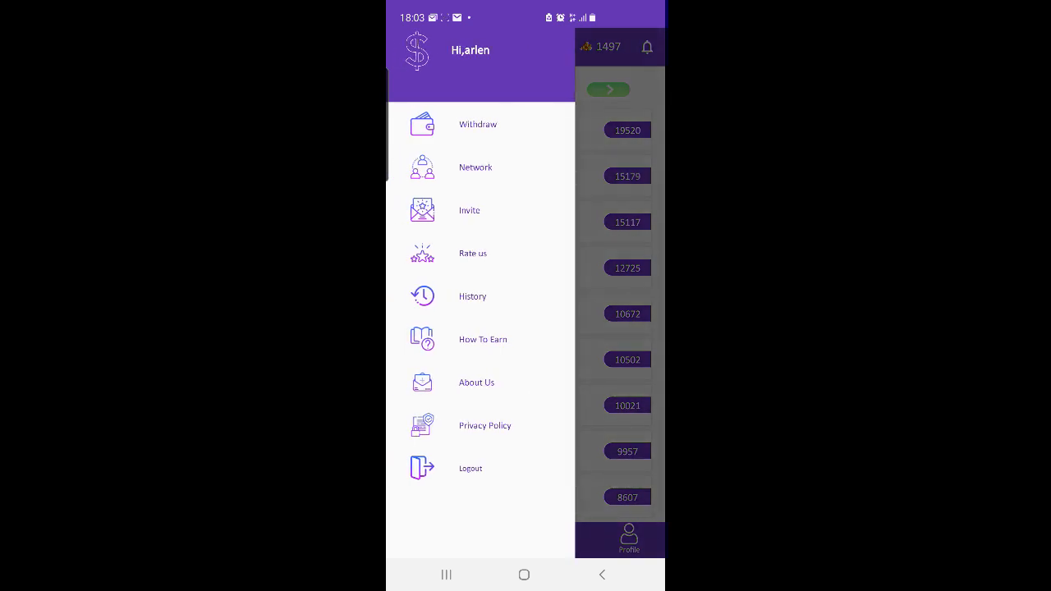
{"action": "left_click", "coordinate": [470, 468]}
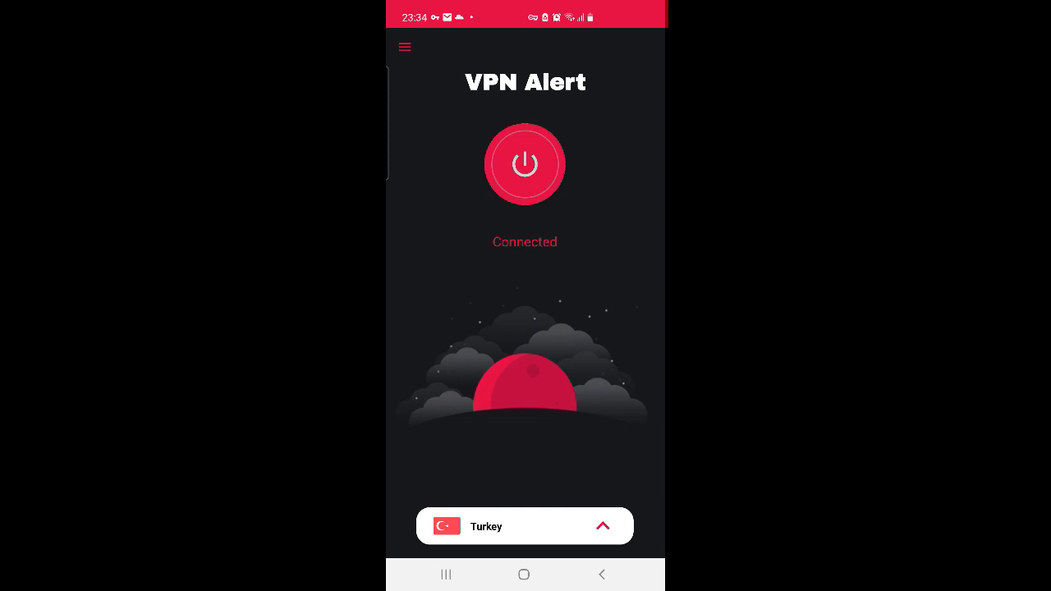
Connect the VPN through Canada, then disconnect.
{"action": "left_click", "coordinate": [526, 526]}
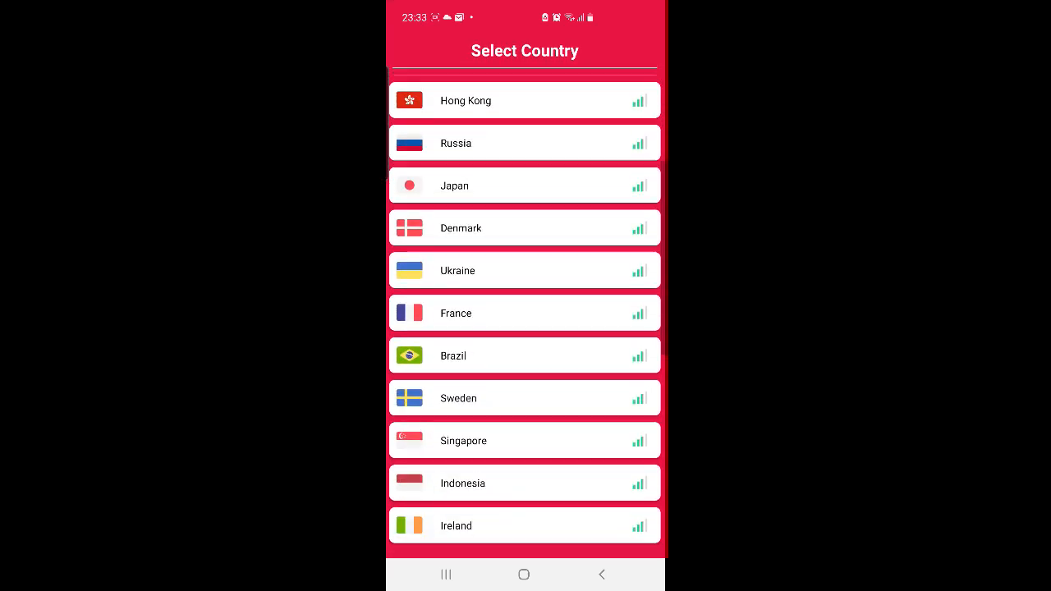
{"action": "scroll", "scroll_direction": "up", "scroll_amount": 3}
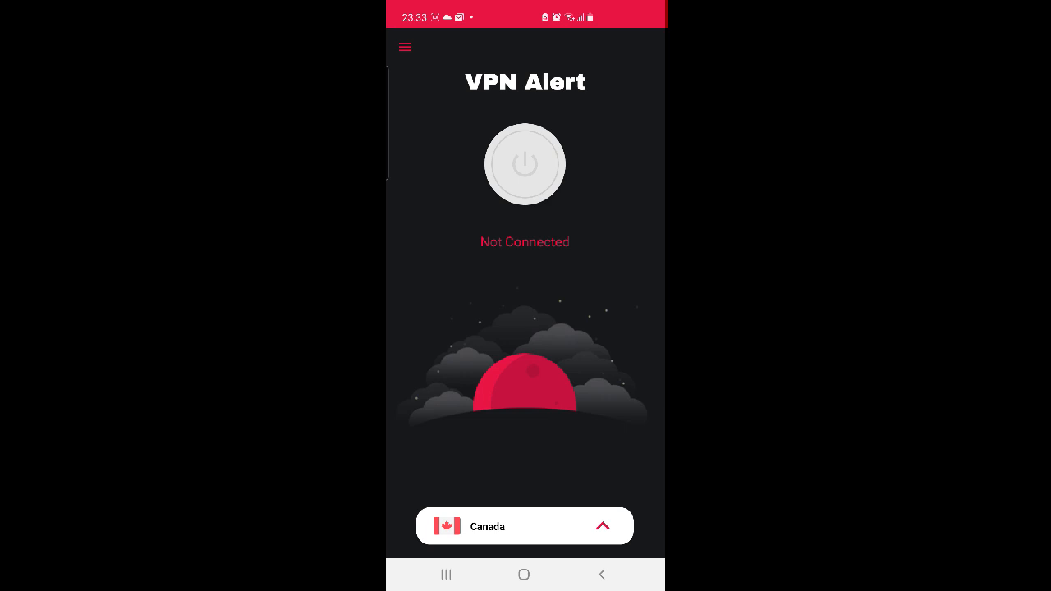
{"action": "left_click", "coordinate": [526, 164]}
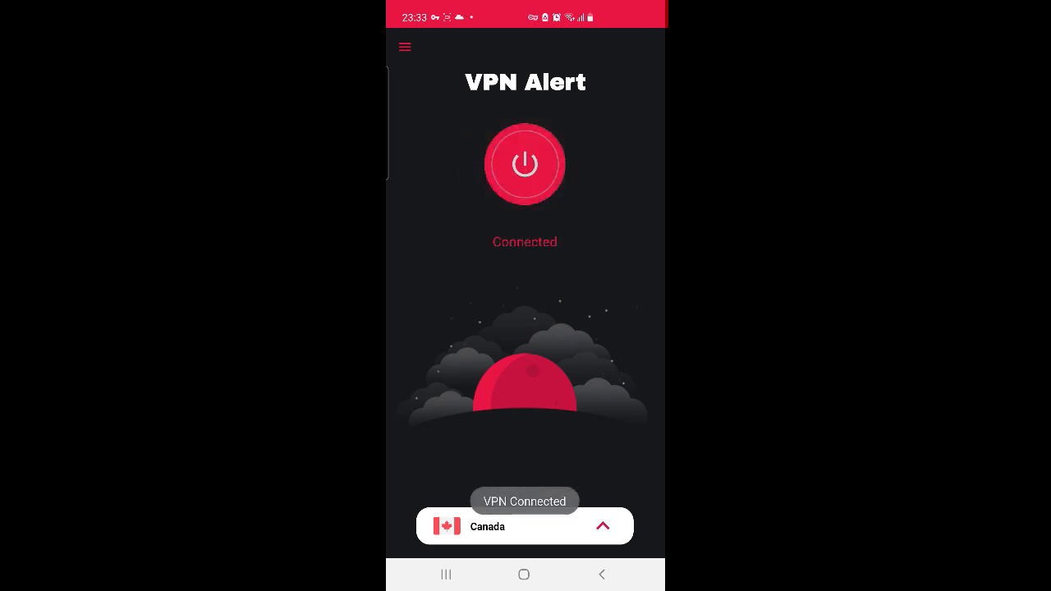
{"action": "left_click", "coordinate": [526, 164]}
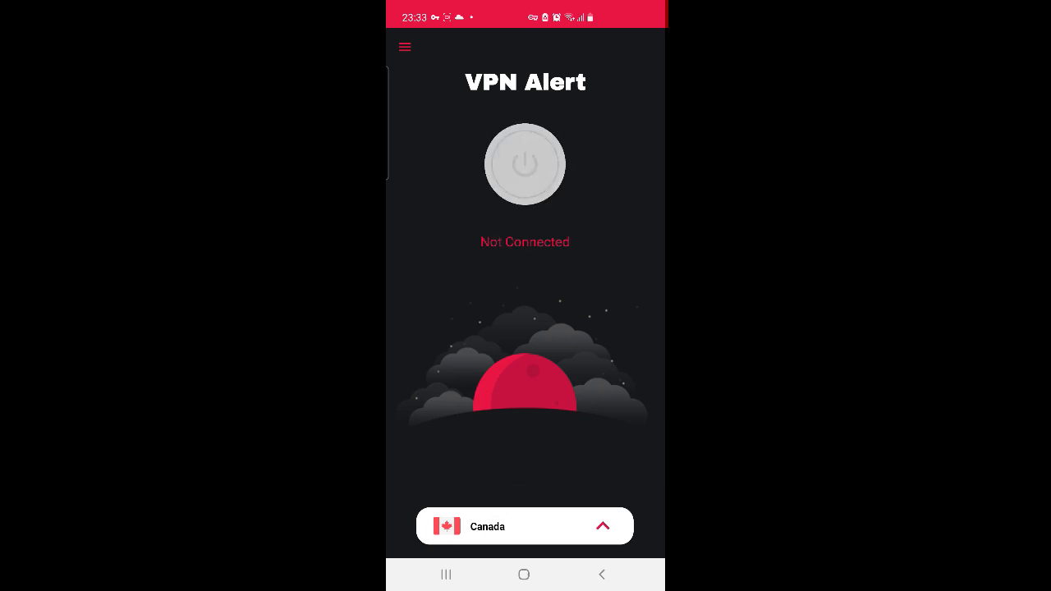
Connect through the United Kingdom, then disconnect with Switzerland chosen next.
{"action": "left_click", "coordinate": [526, 525]}
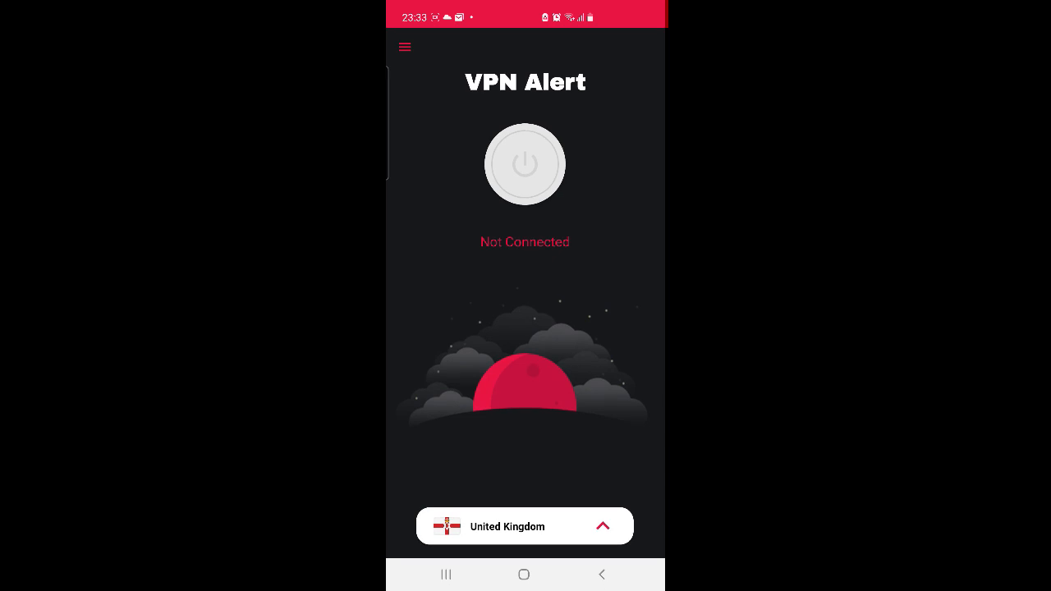
{"action": "left_click", "coordinate": [526, 164]}
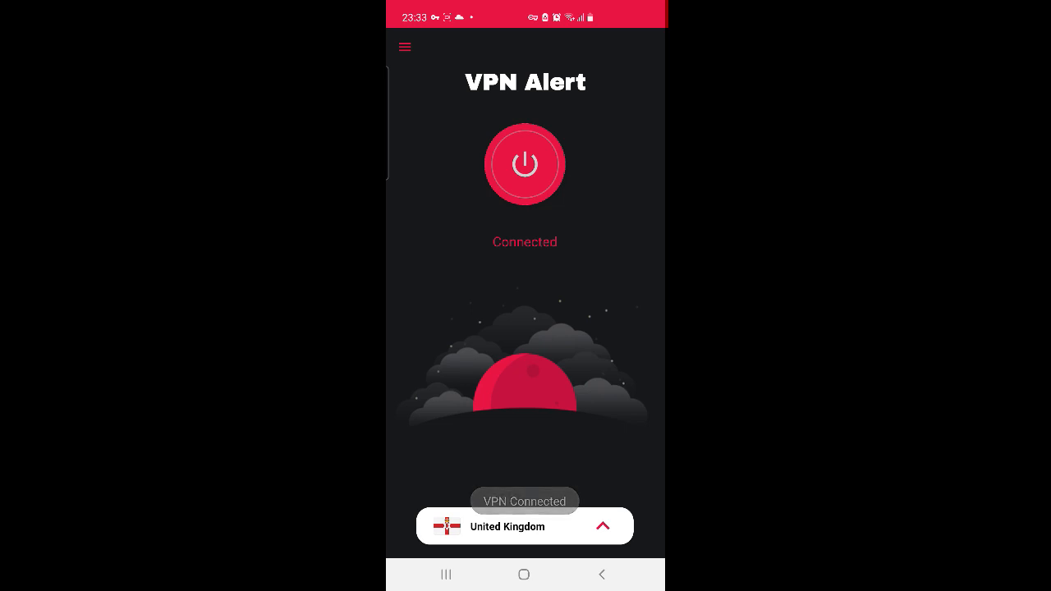
{"action": "left_click", "coordinate": [526, 165]}
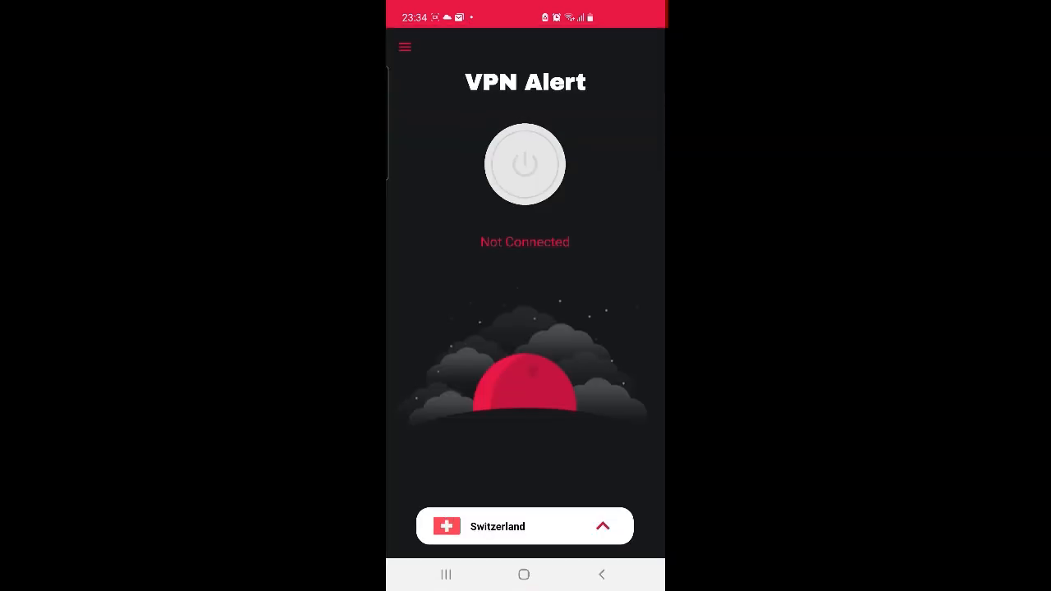
Connect through Switzerland, then choose Turkey and start connecting through it.
{"action": "left_click", "coordinate": [526, 165]}
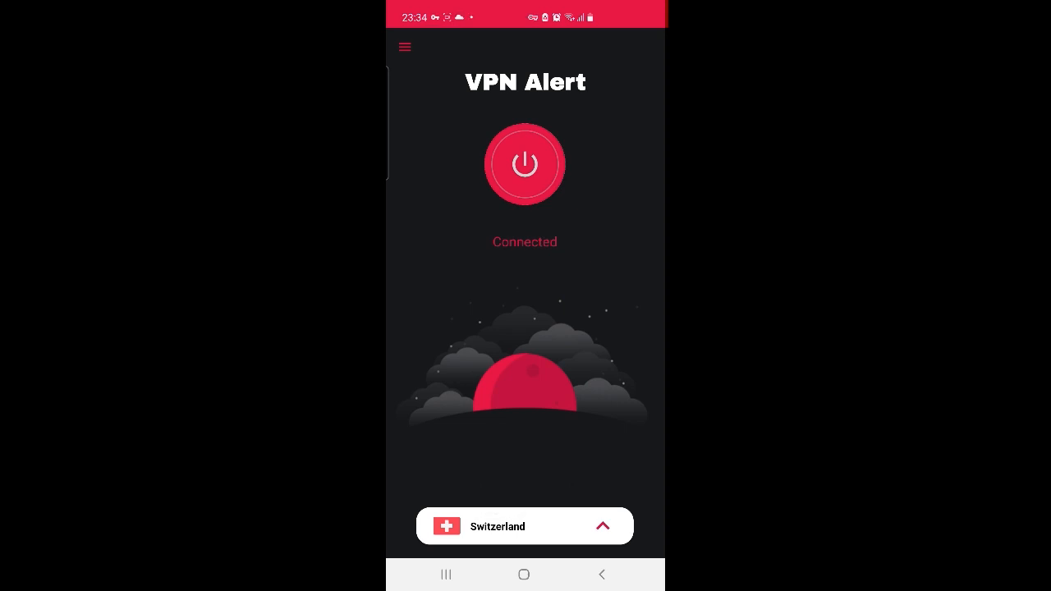
{"action": "left_click", "coordinate": [525, 164]}
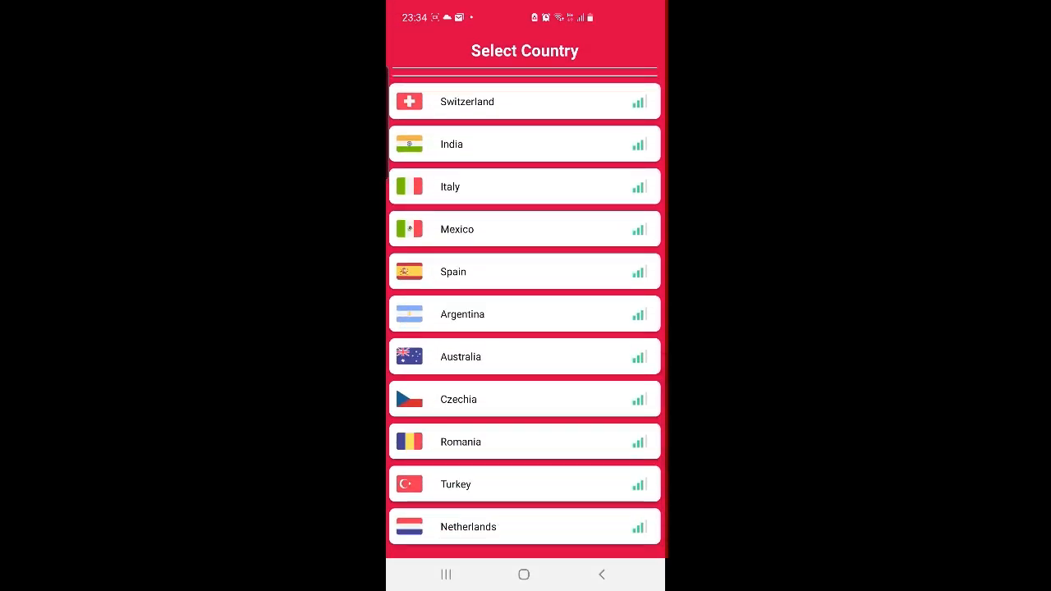
{"action": "left_click", "coordinate": [525, 483]}
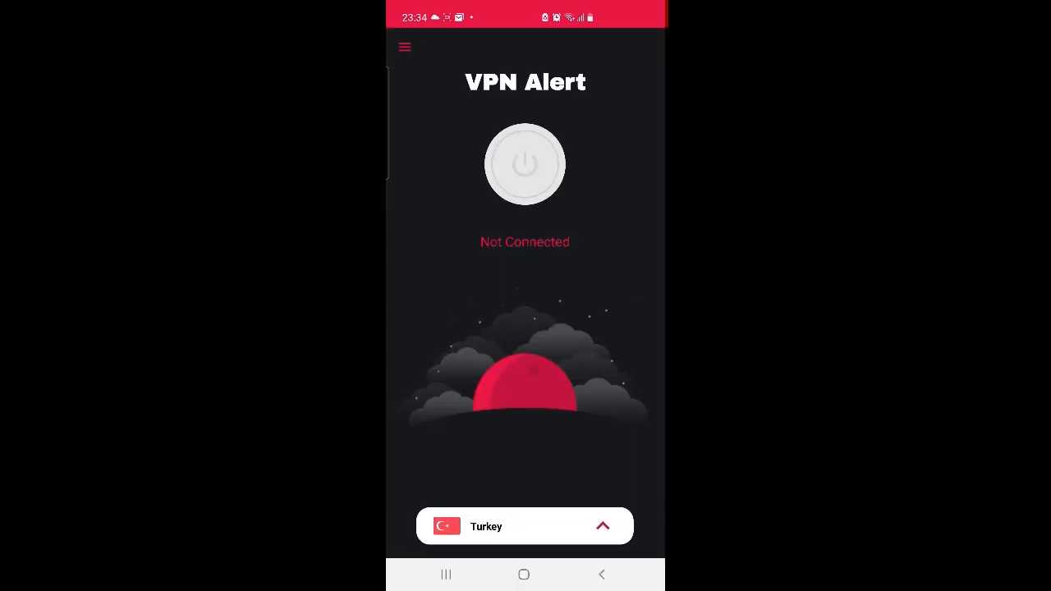
{"action": "left_click", "coordinate": [526, 164]}
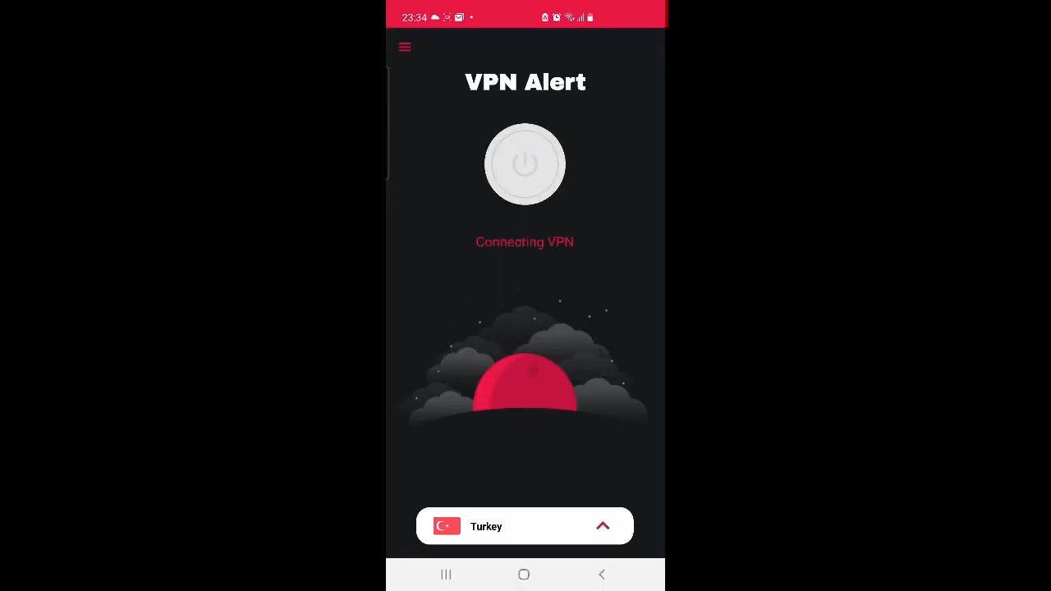
{"action": "left_click", "coordinate": [525, 164]}
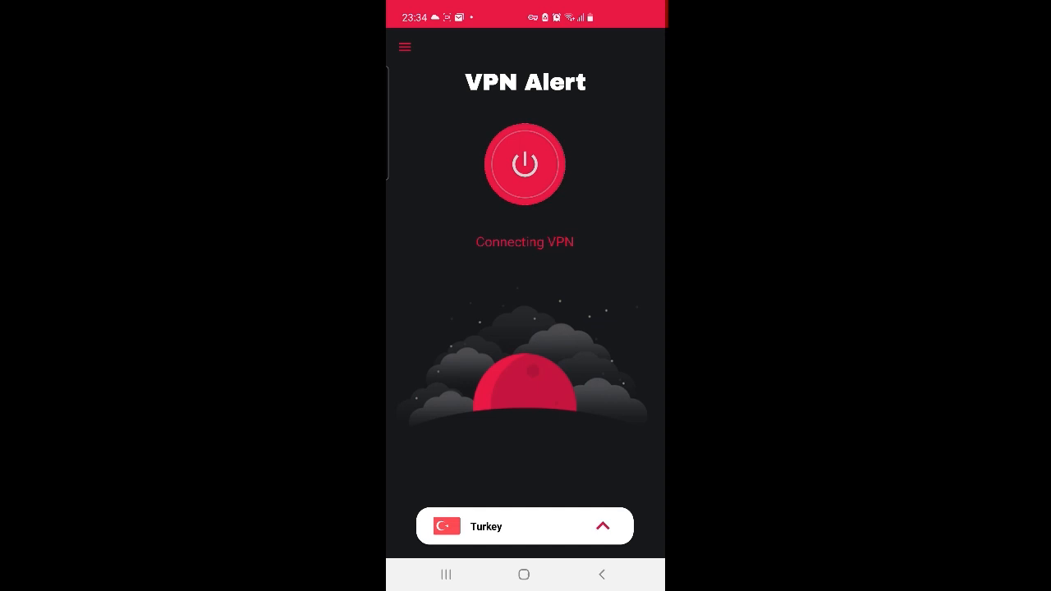